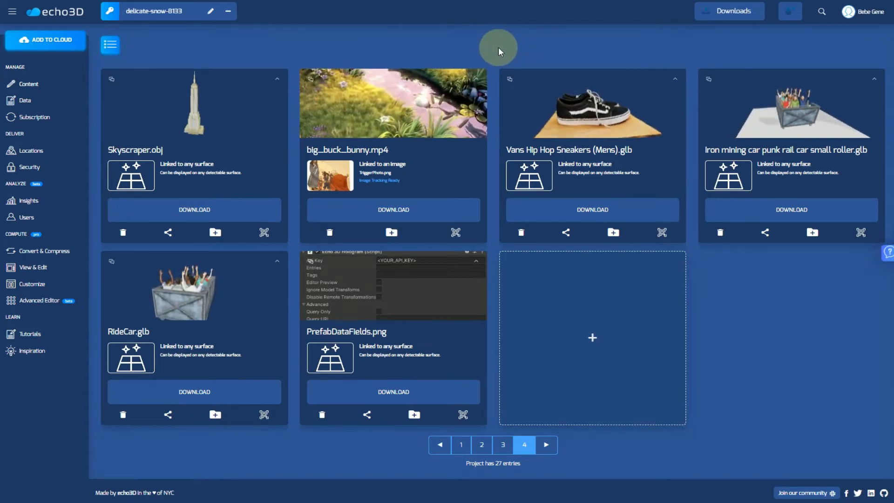
Step: Download echo3DUnitySDK.zip from the console's Downloads list
left_click(729, 11)
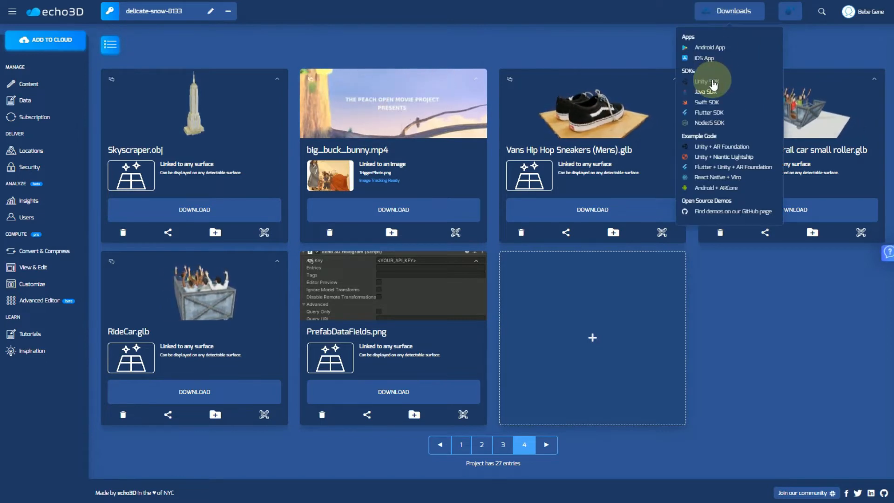
left_click(707, 82)
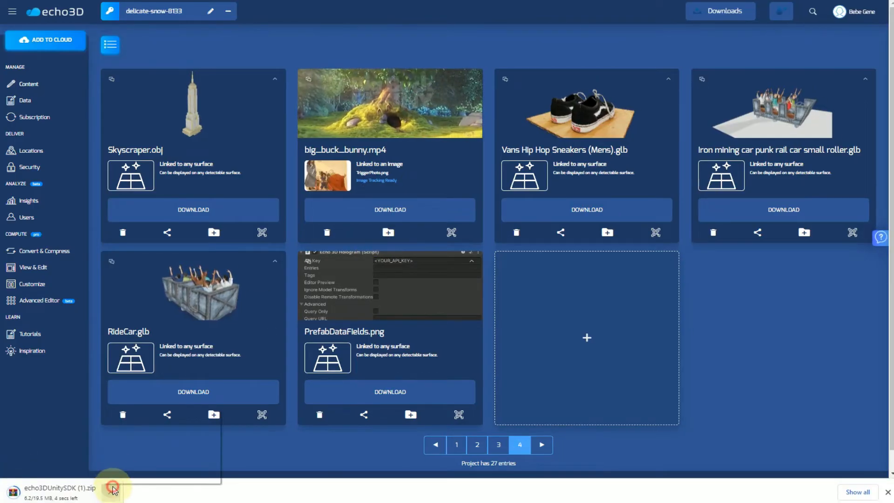
Step: Extract echo3DUnitySDK.zip and copy its co.echo3d.unity folder
right_click(230, 140)
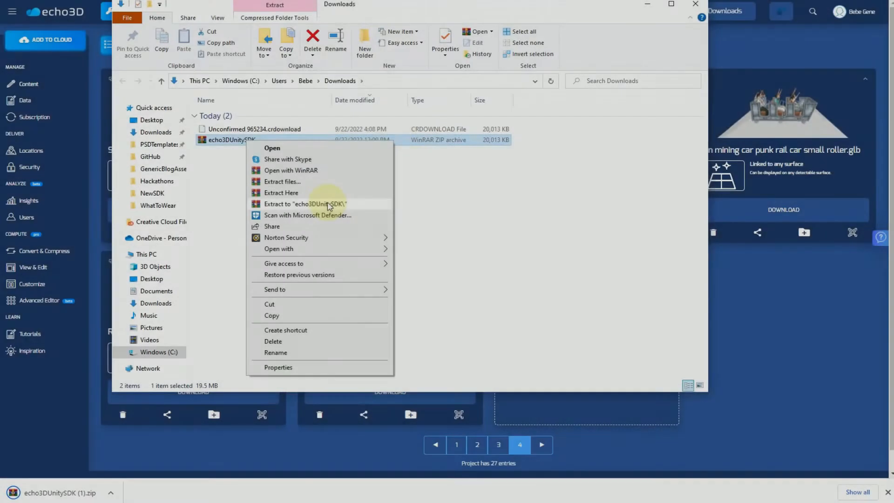
left_click(307, 204)
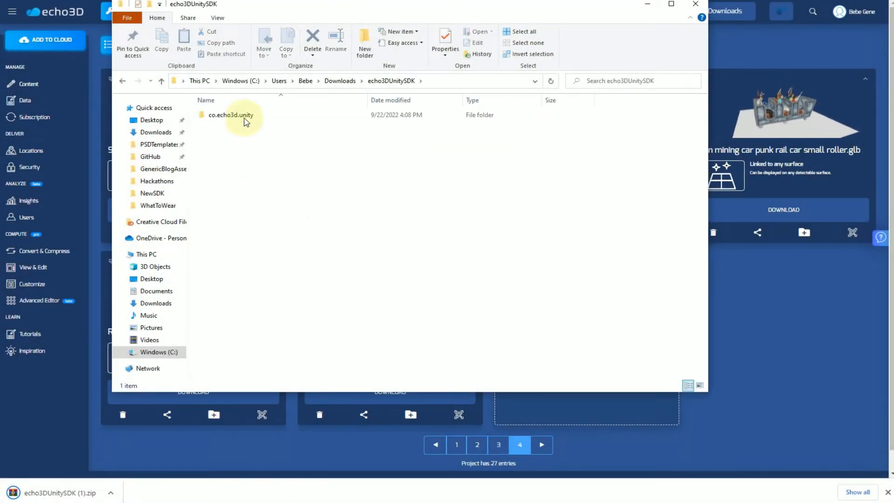
mouse_move(257, 114)
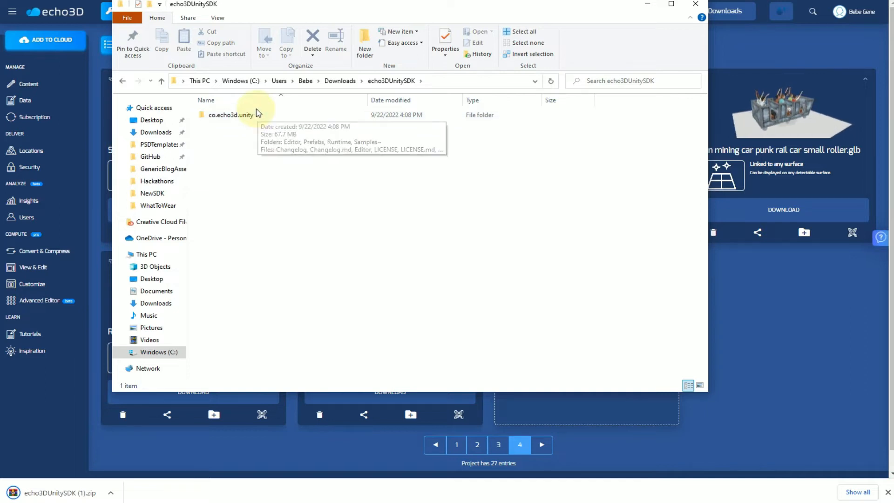
left_click(230, 115)
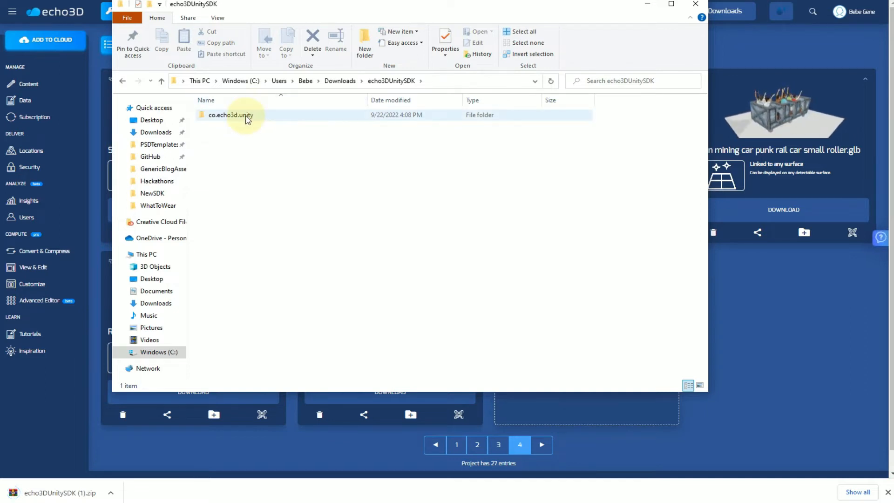
mouse_move(231, 115)
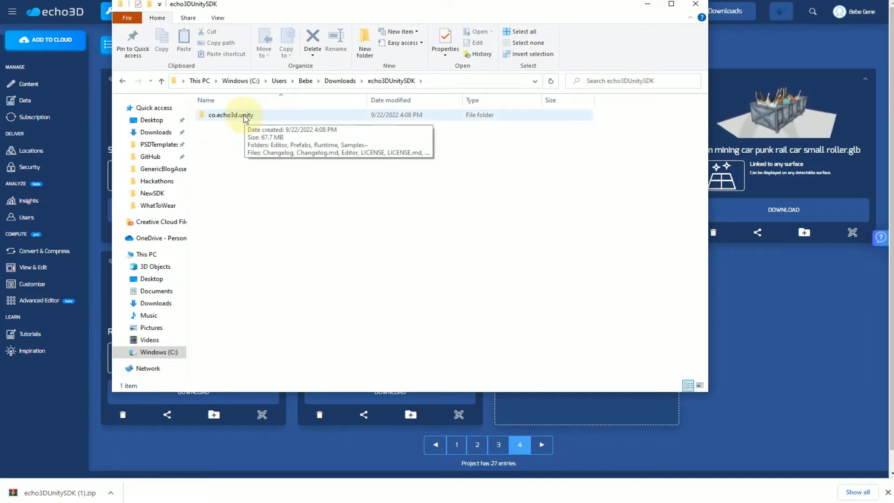
left_click(231, 114)
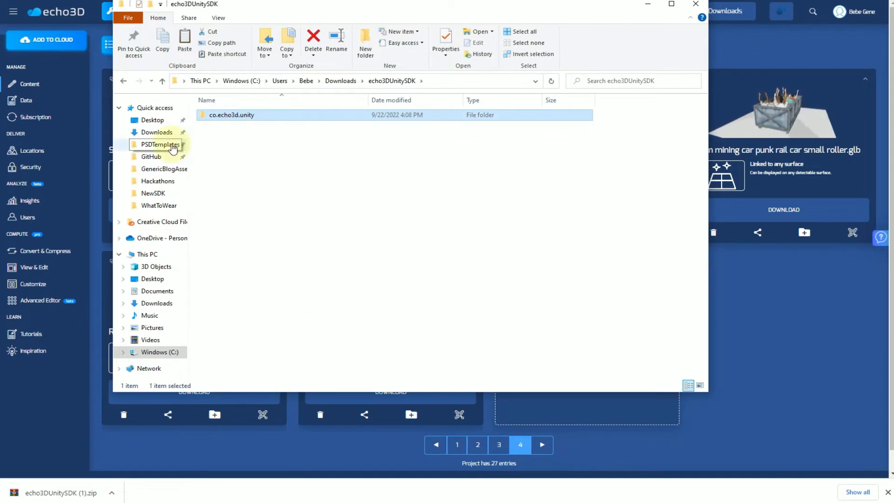
Step: Paste co.echo3d.unity into Desktop > SDKTour > Packages
left_click(151, 120)
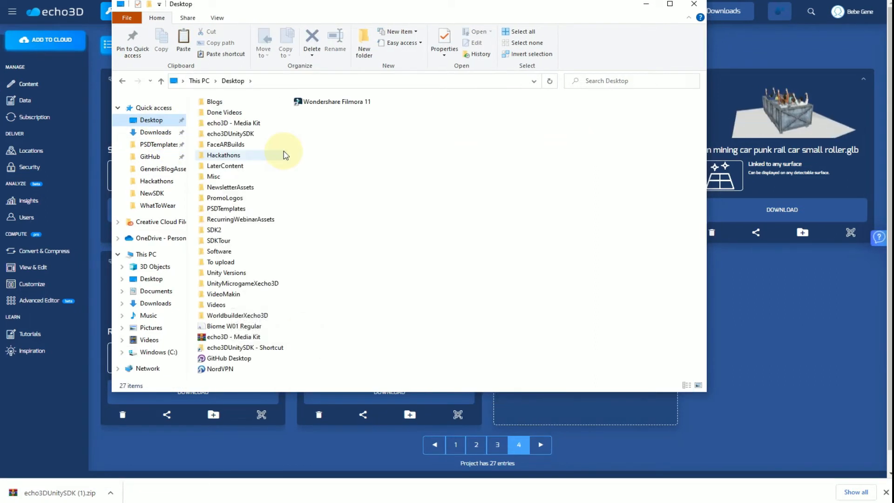
double_click(218, 240)
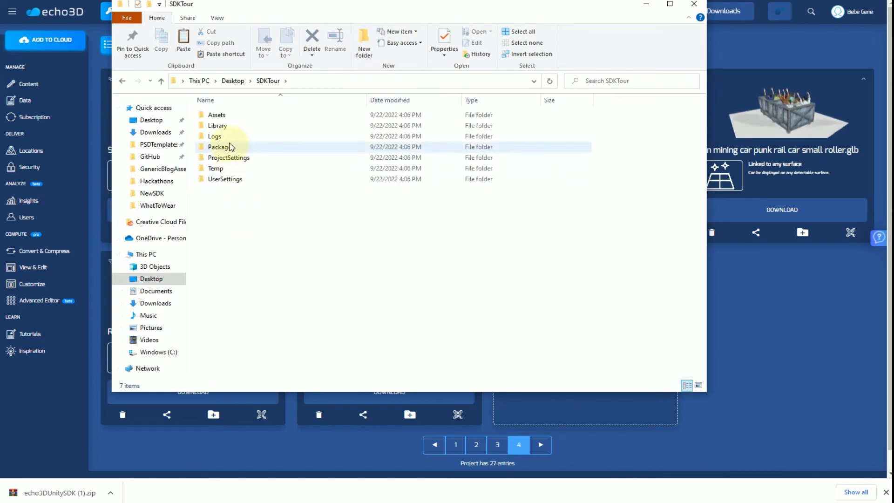
left_click(222, 147)
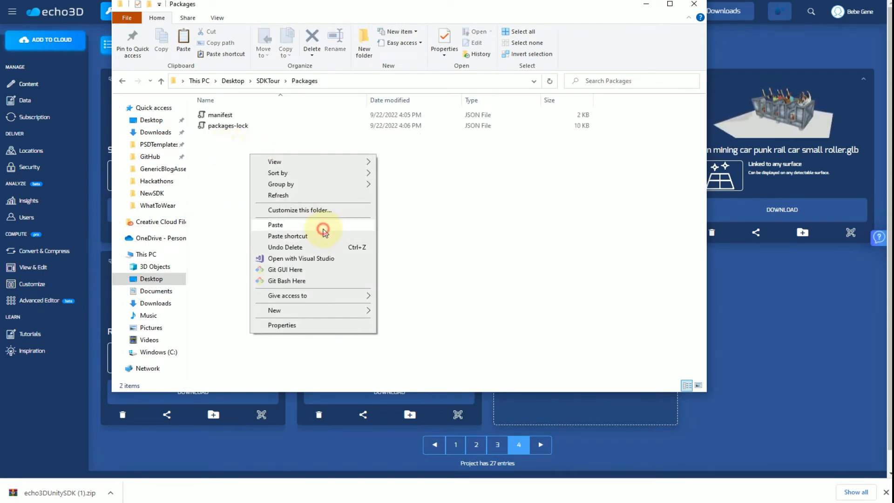
left_click(275, 224)
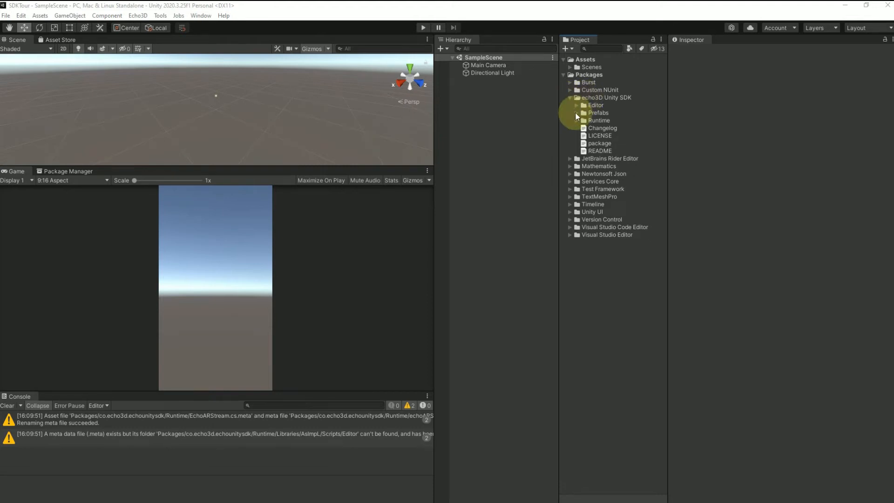
Step: Expand the SDK's Prefabs folder and inspect the Echo3DHologram and GameObject entries in the Hierarchy
left_click(613, 120)
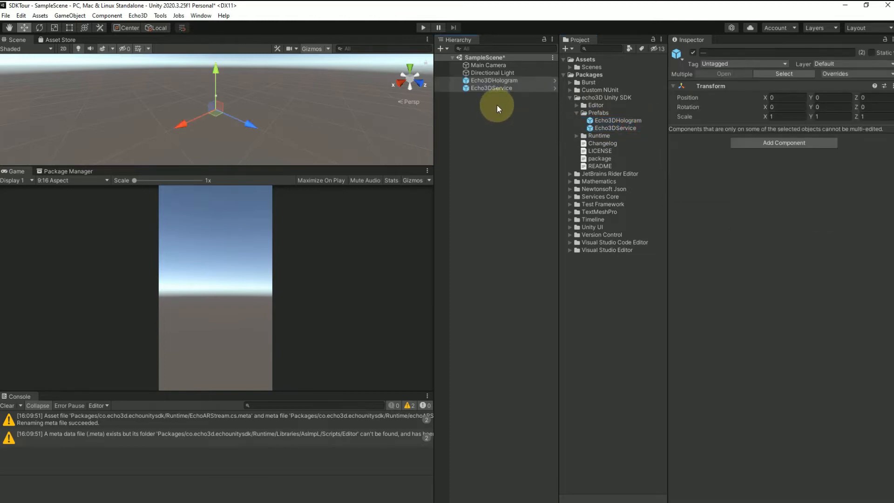
left_click(493, 80)
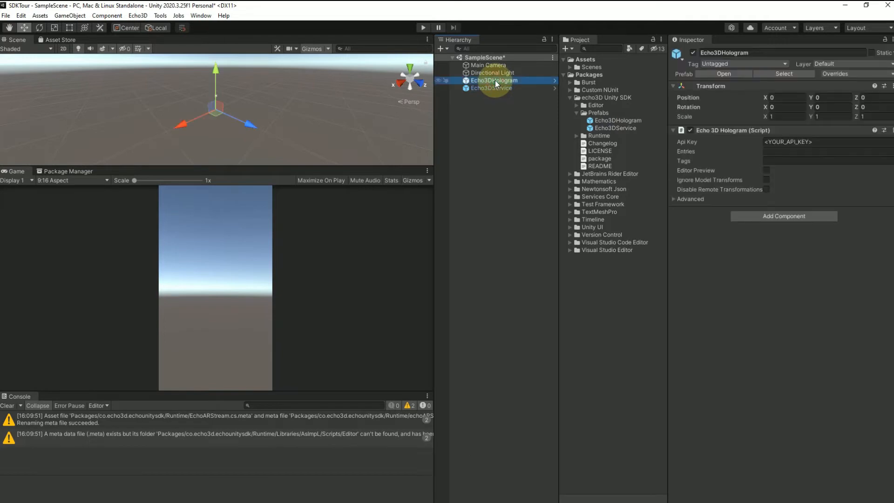
left_click(494, 88)
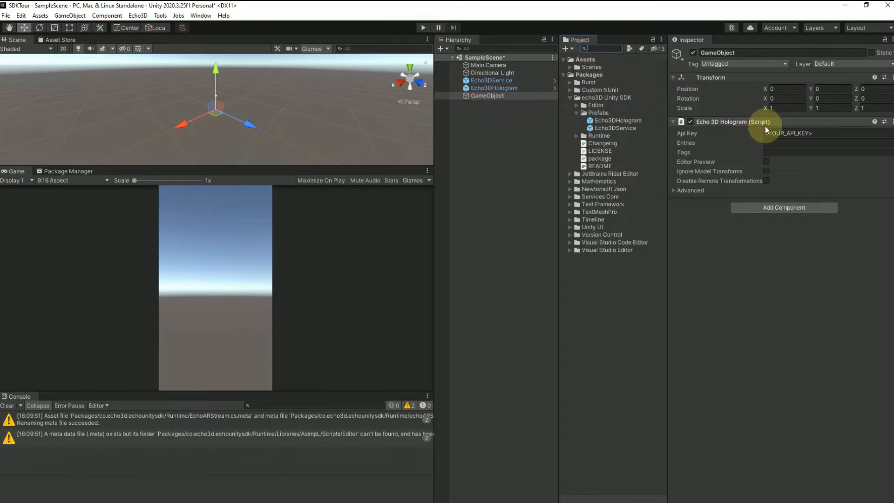
mouse_move(550, 100)
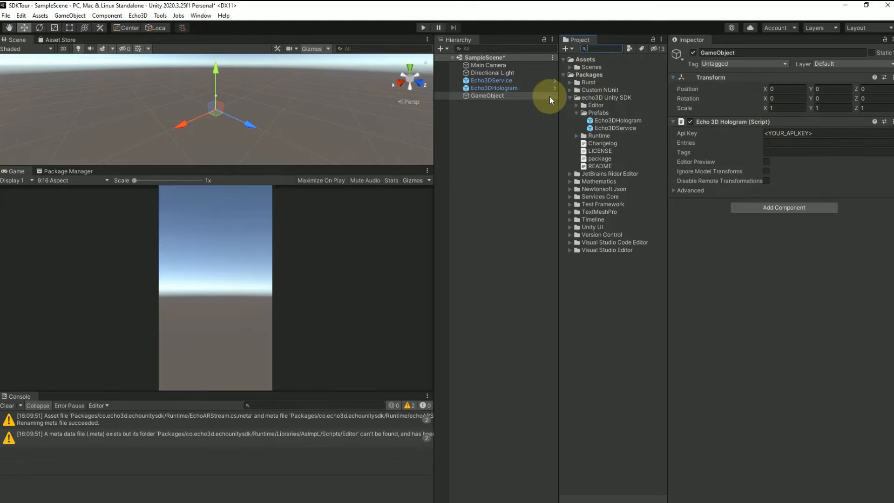
left_click(493, 88)
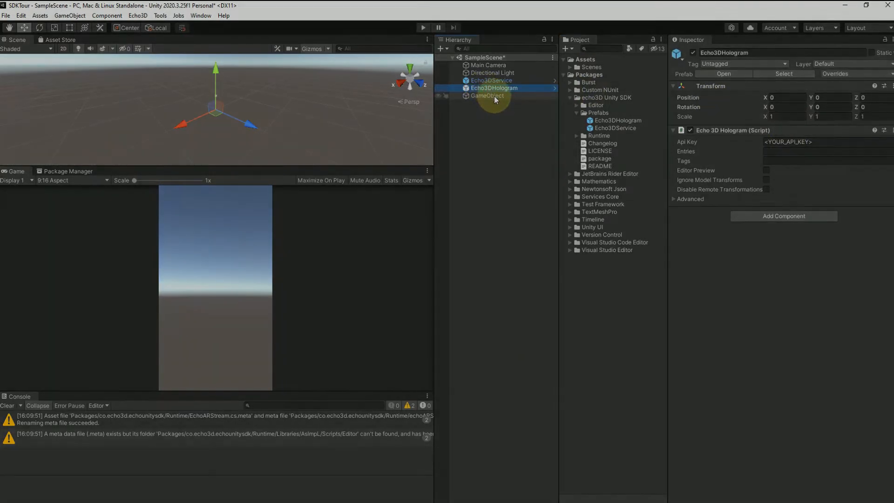
left_click(487, 95)
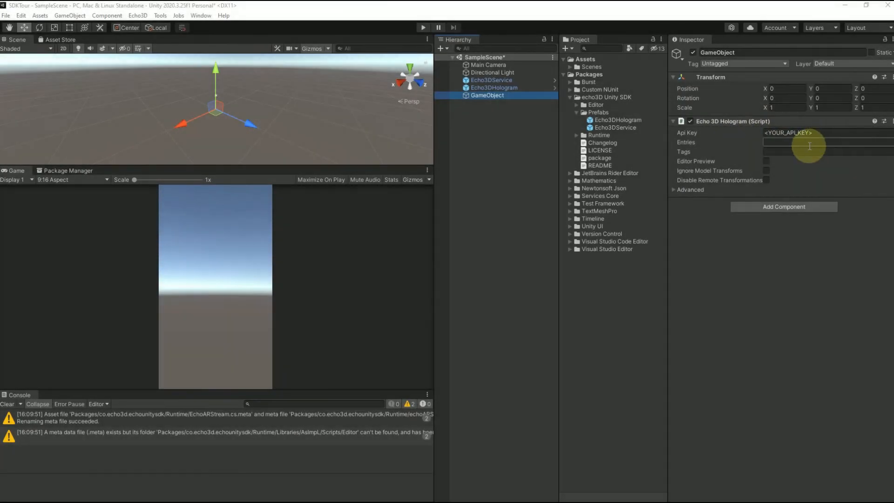
mouse_move(719, 141)
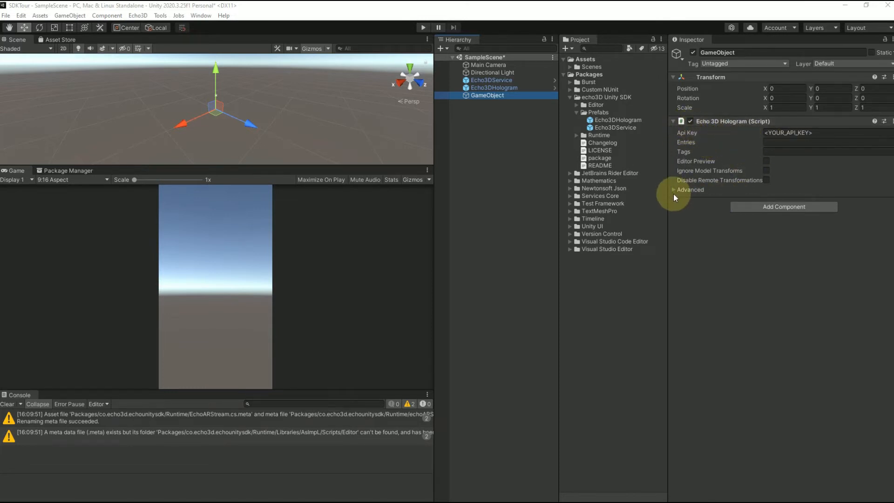
left_click(674, 189)
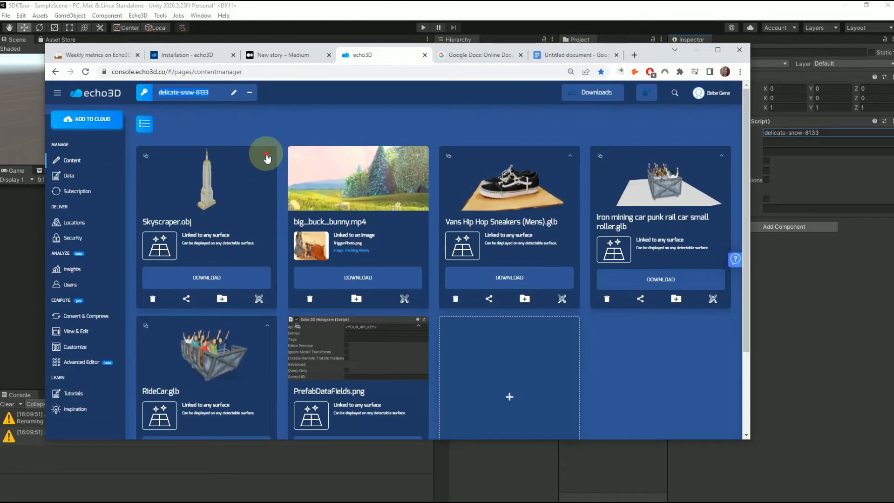
Step: Flip the Skyscraper.obj card to show its entry ID and data
left_click(267, 157)
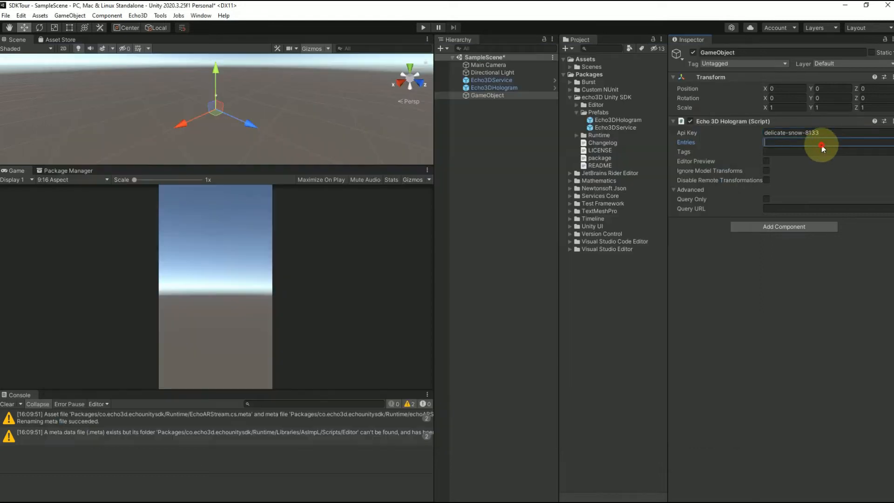
Step: Set Entries to 9a1d6c95-f0f9-4c9e-bff1-1cf36b335fc1
type("9a1d6c95-f0f9-4c9e-bff1-1cf36b335fc1")
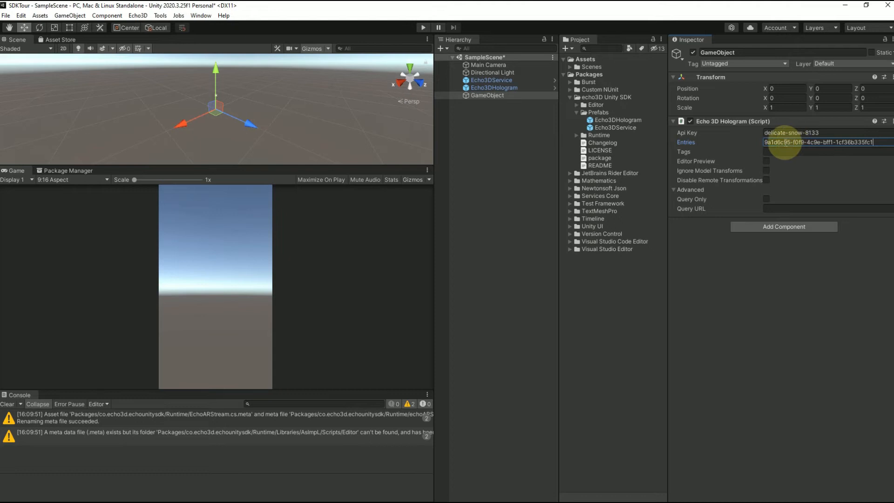
mouse_move(683, 152)
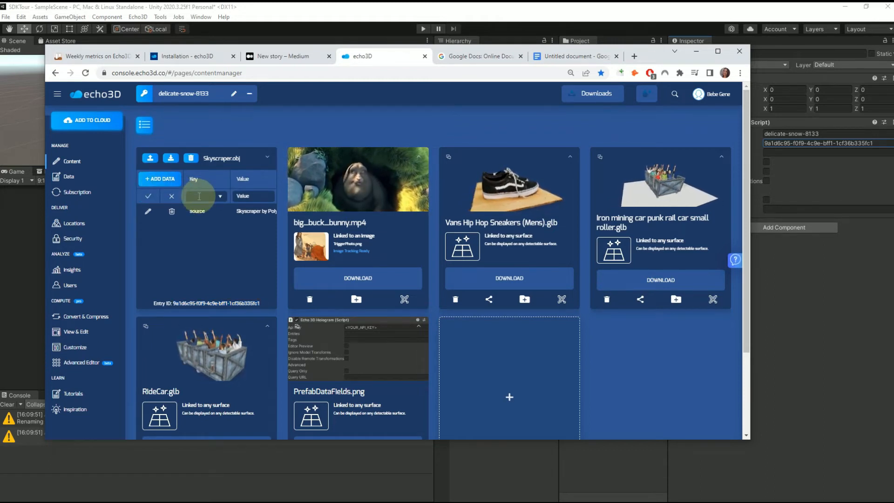
Step: Enter a 'tags' data key for Skyscraper.obj, then close Chrome to return to Unity
type("tags")
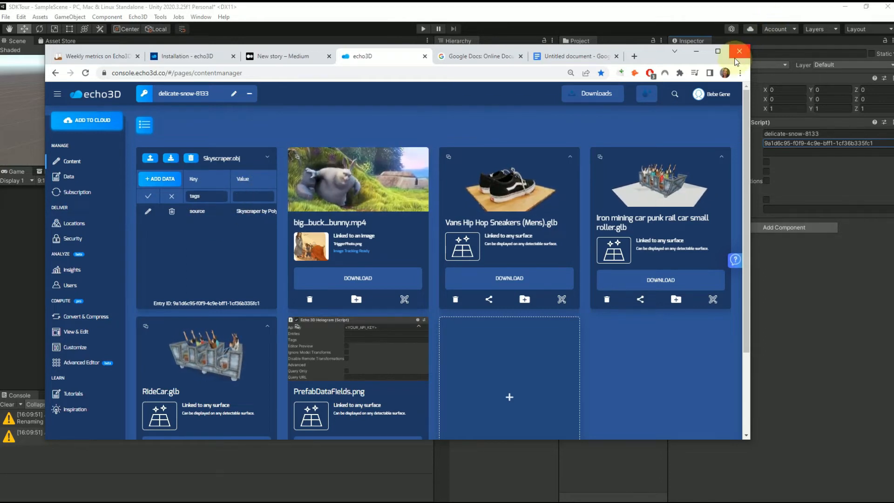
left_click(739, 51)
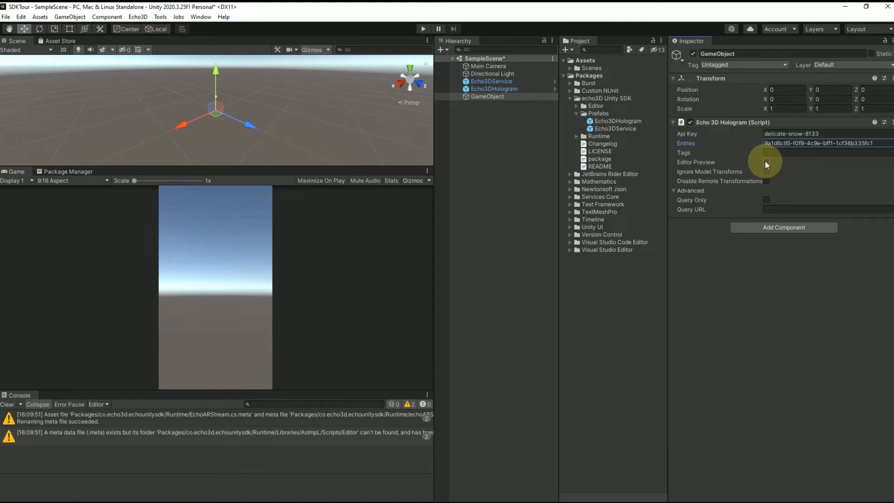
Step: Enable Editor Preview, load the editor holograms and rotate the previewed skyscraper
left_click(766, 163)
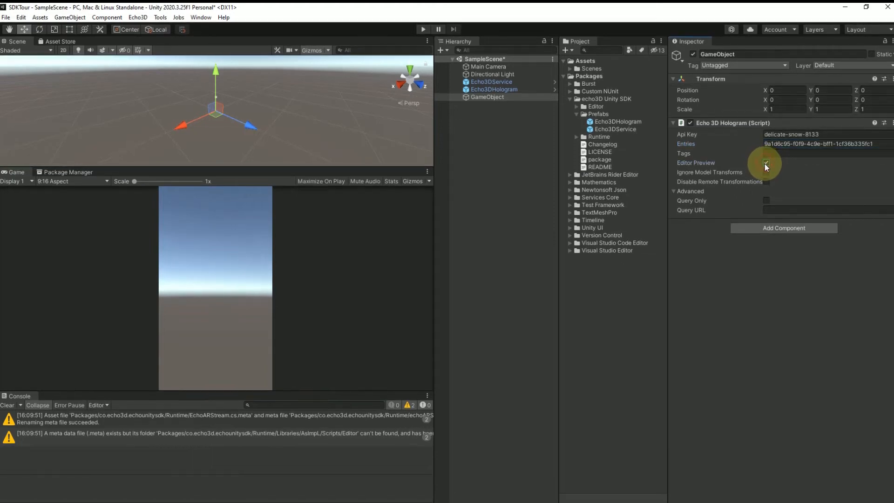
left_click(767, 163)
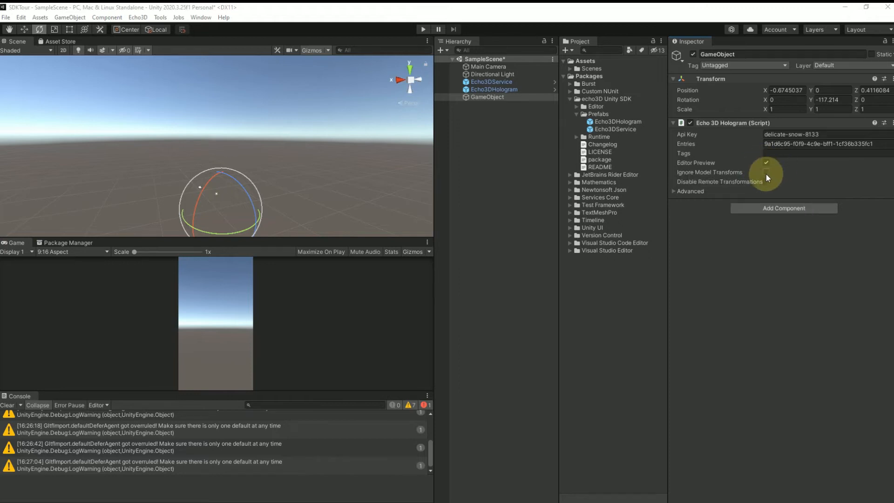
left_click(766, 172)
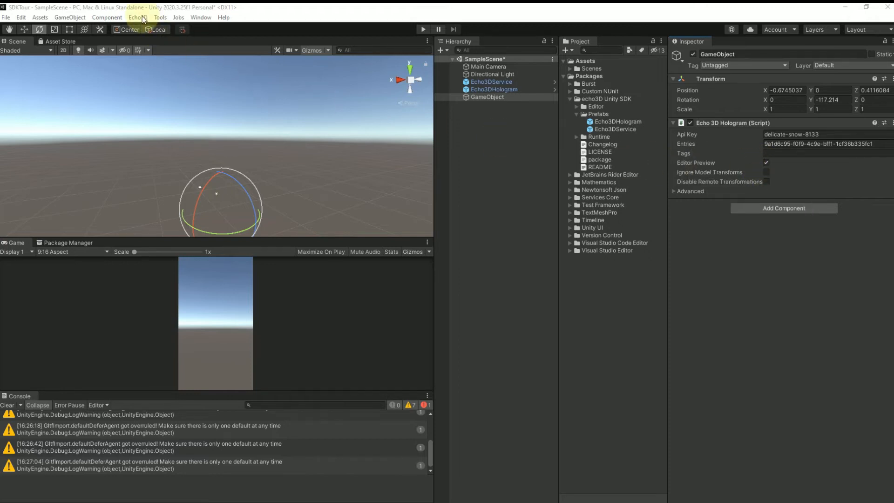
left_click(138, 17)
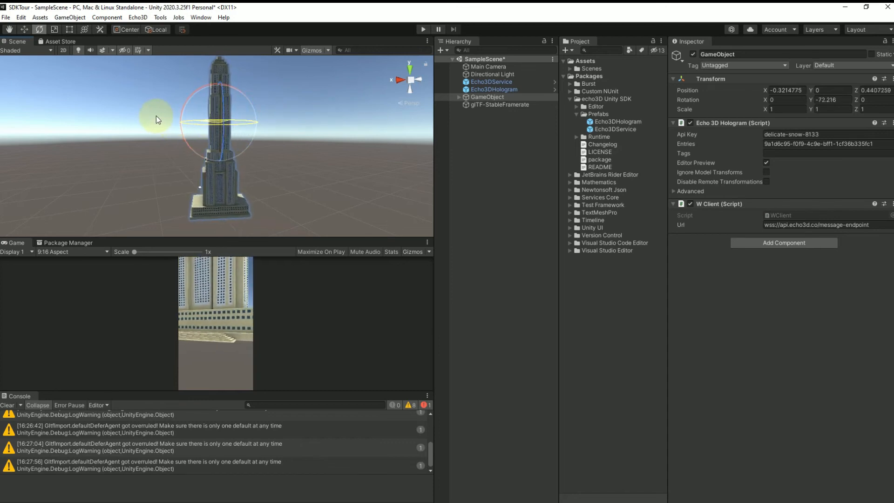
left_click_drag(156, 120, 265, 140)
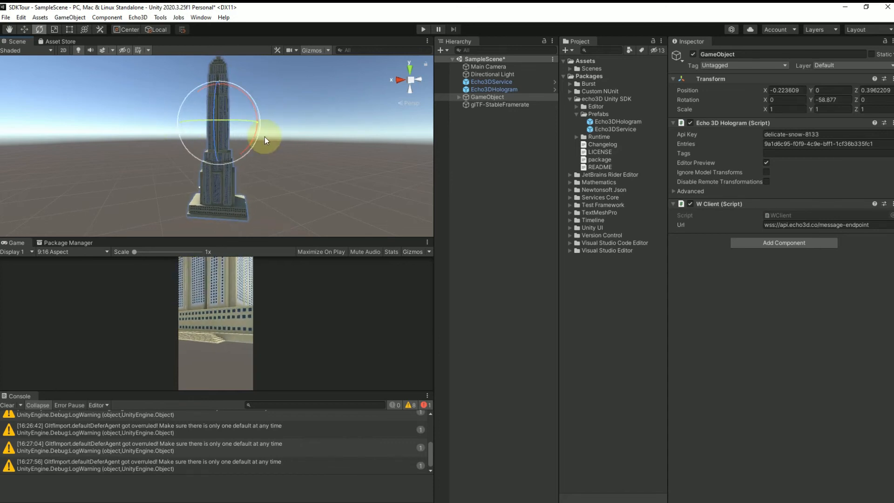
left_click_drag(263, 140, 239, 124)
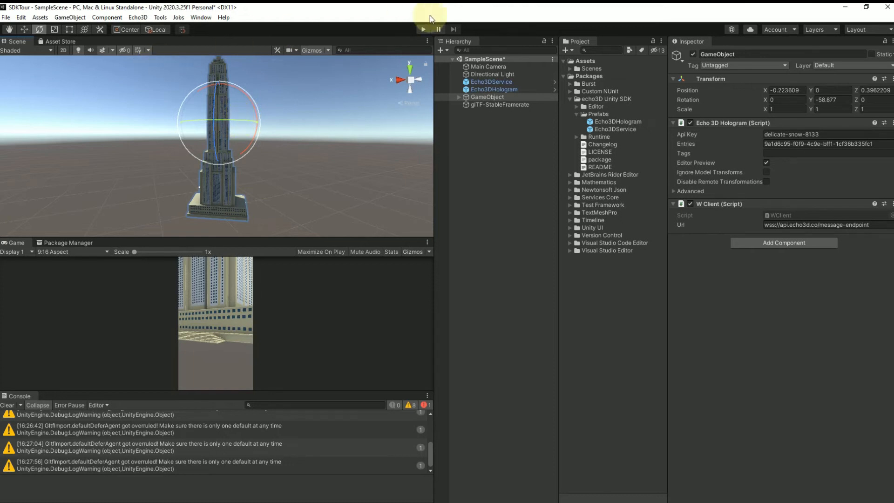
Step: Clear the previewed holograms from the scene via Echo3D > Clear Editor Holograms
left_click(138, 17)
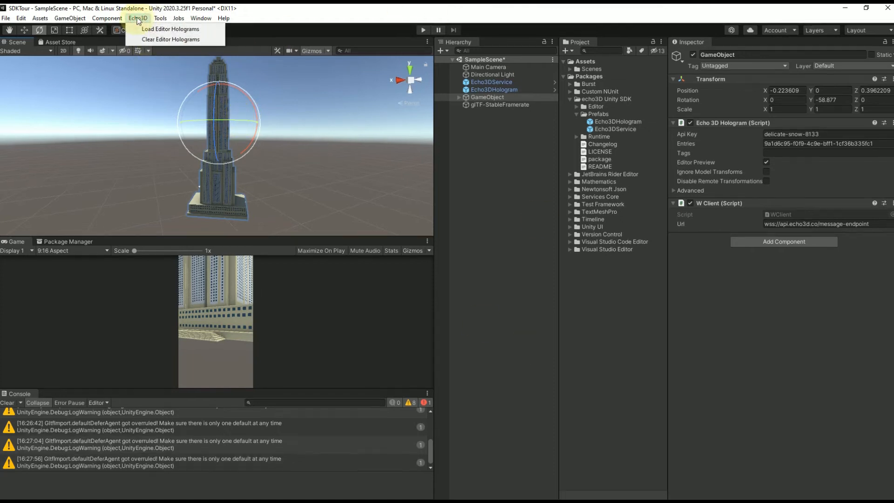
left_click(169, 39)
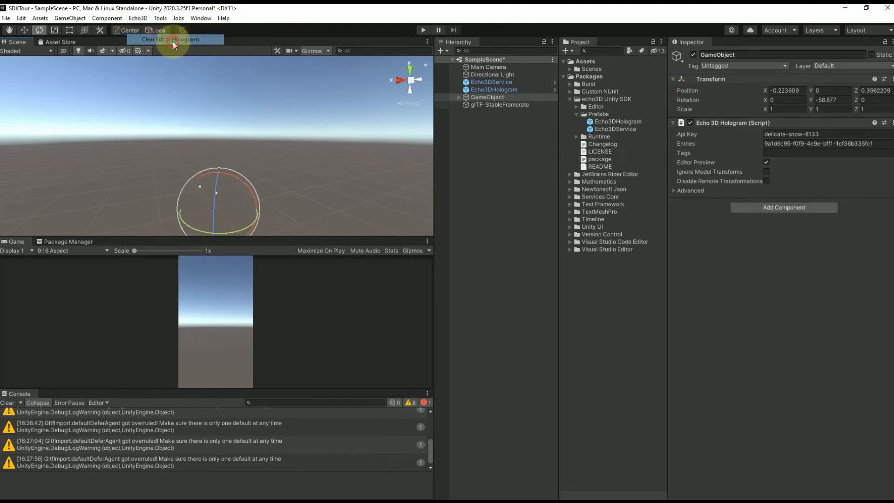
left_click(174, 39)
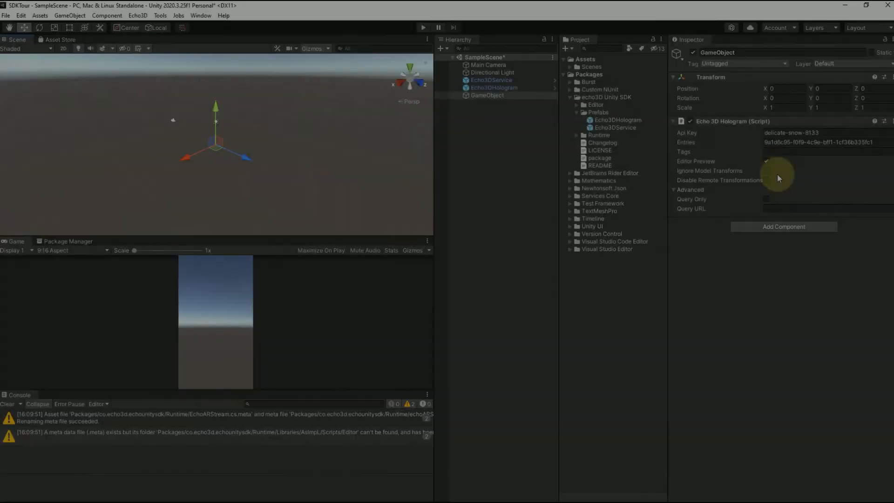
Step: Enable Ignore Model Transforms and Disable Remote Transformations on the hologram script
left_click(766, 161)
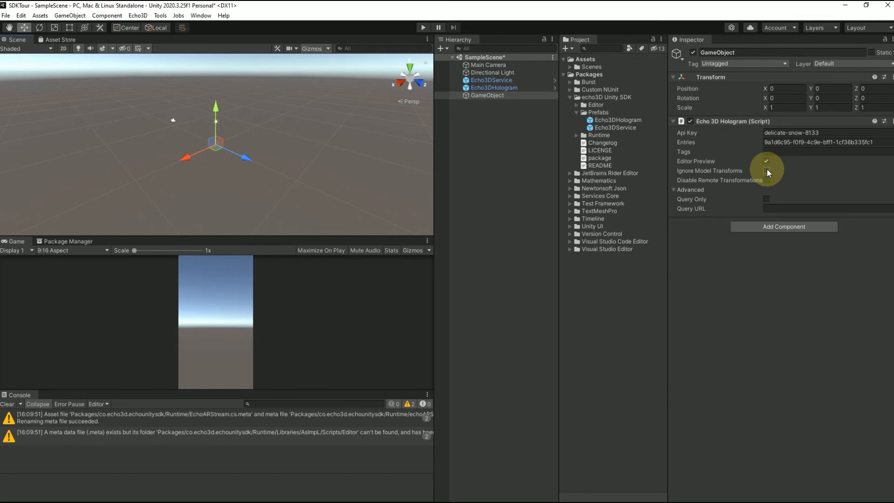
mouse_move(766, 171)
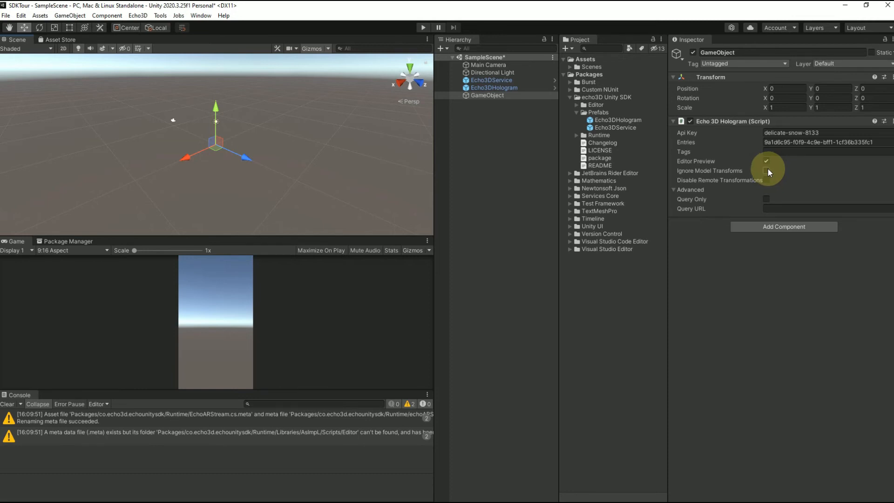
left_click(766, 171)
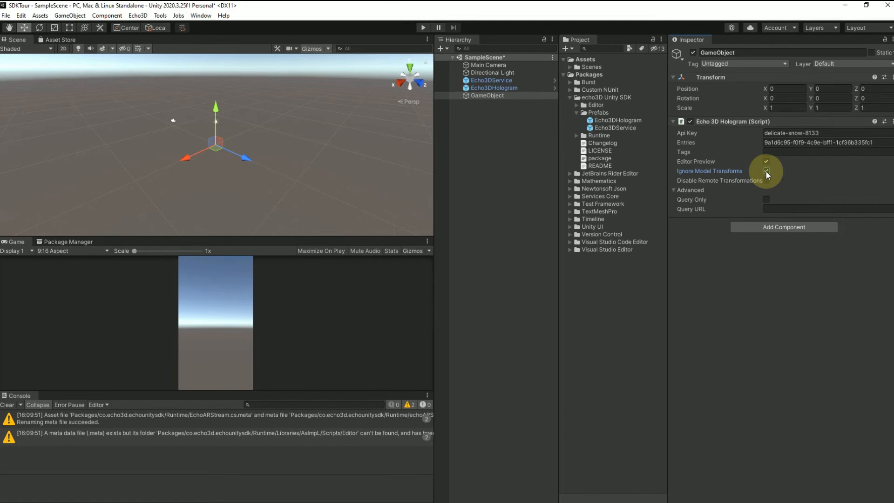
left_click(766, 171)
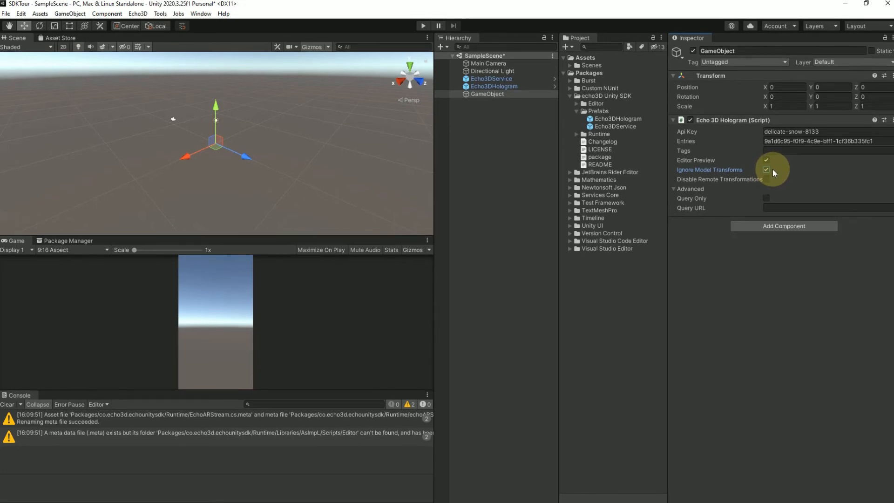
left_click(766, 160)
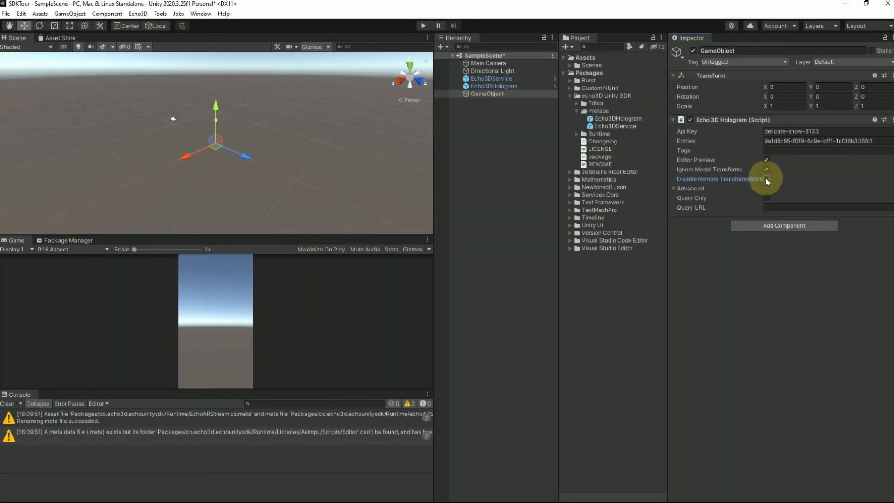
left_click(767, 179)
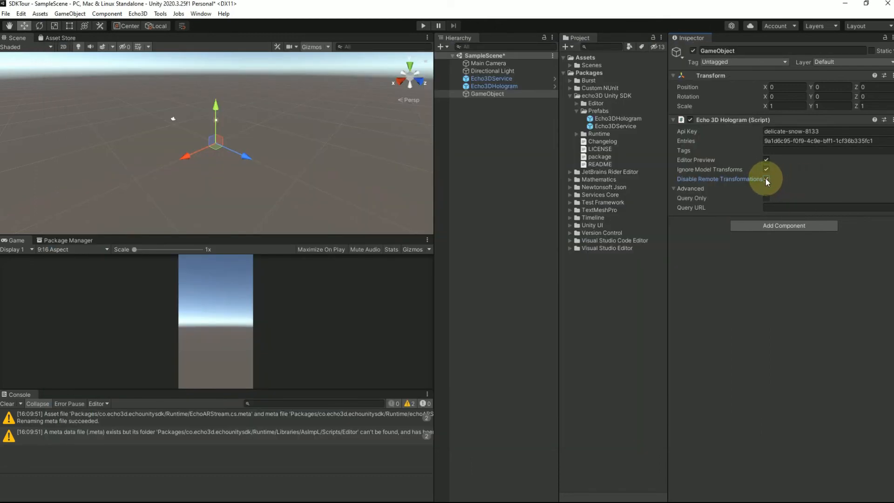
left_click(766, 179)
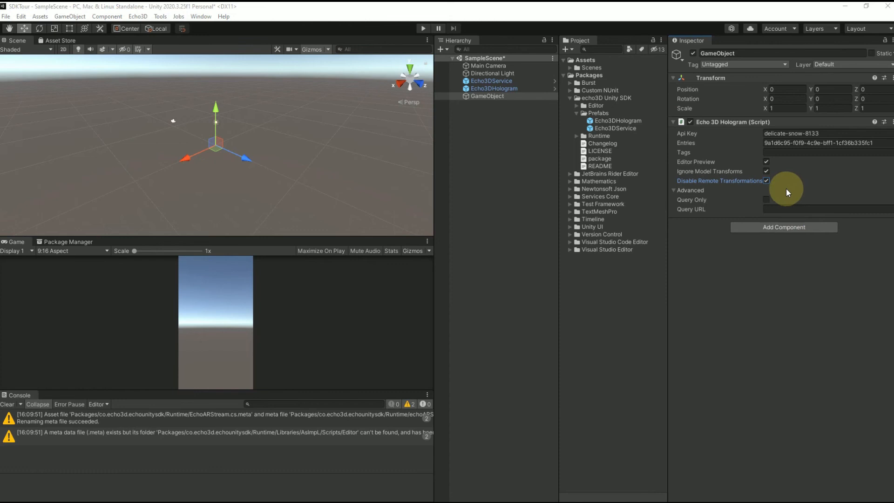
mouse_move(783, 190)
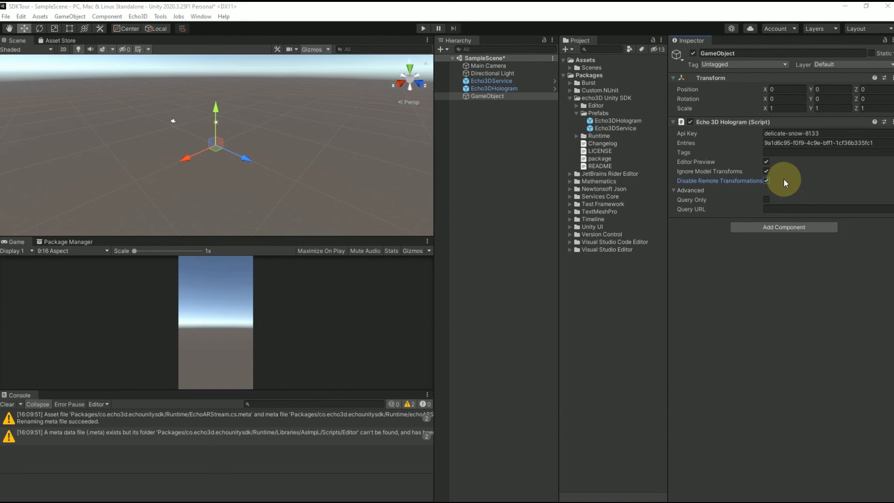
mouse_move(785, 187)
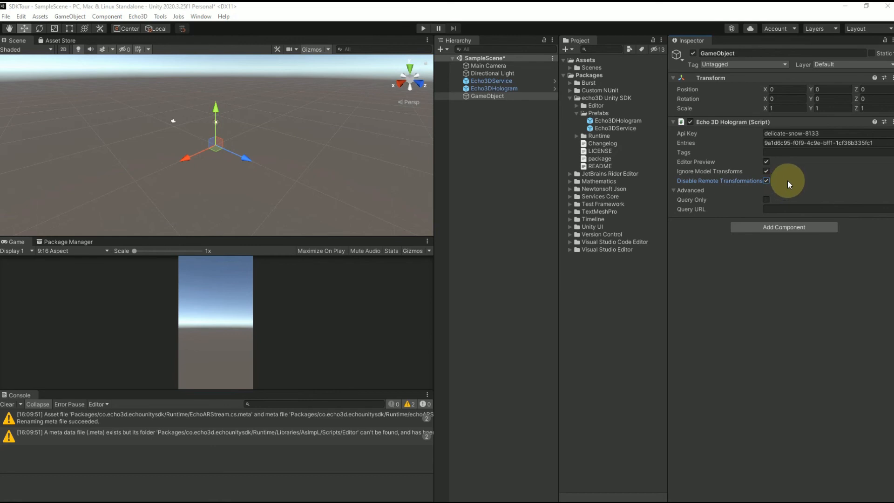
mouse_move(798, 197)
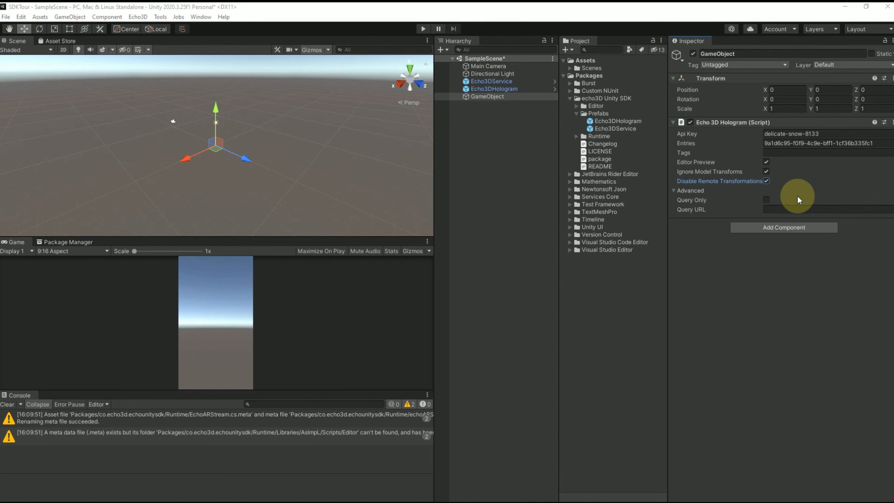
mouse_move(781, 189)
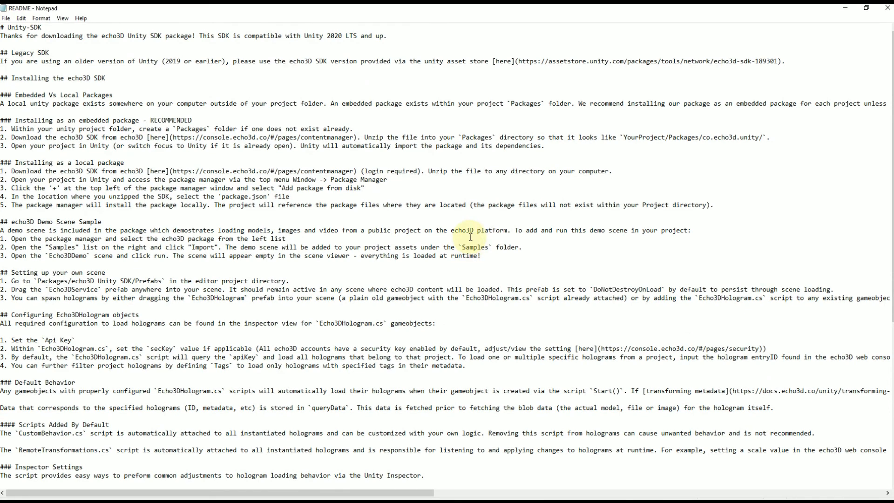
Step: Scroll the README down to the Editor Preview and transform option notes
scroll("down", 3)
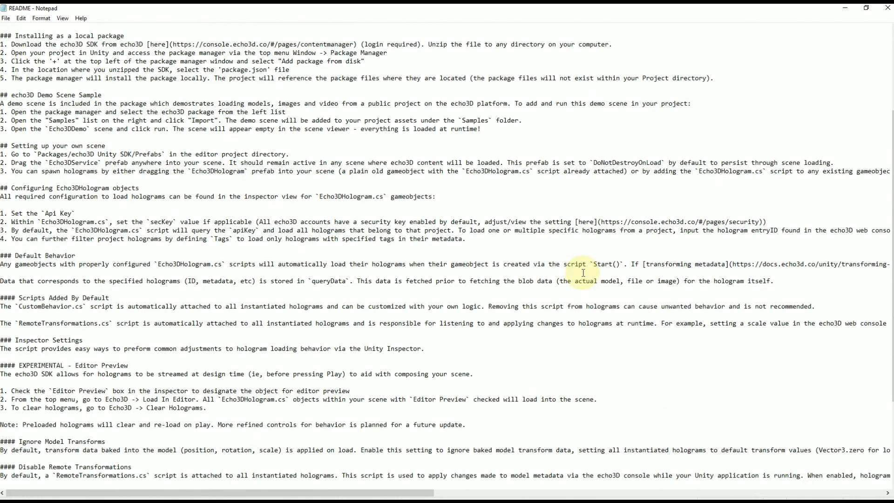